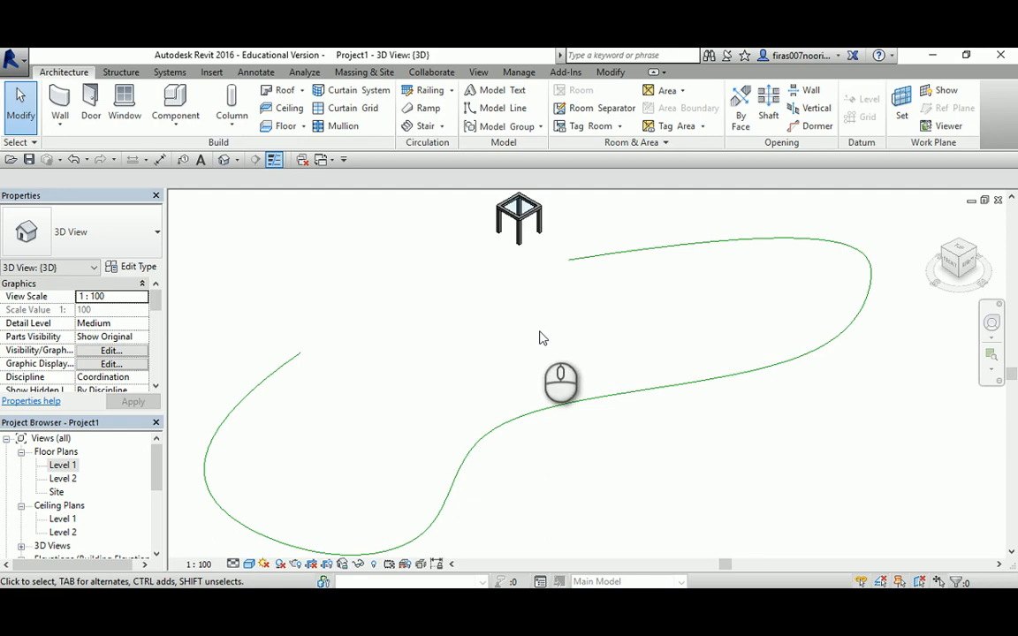
{"action": "mouse_move", "coordinate": [534, 336]}
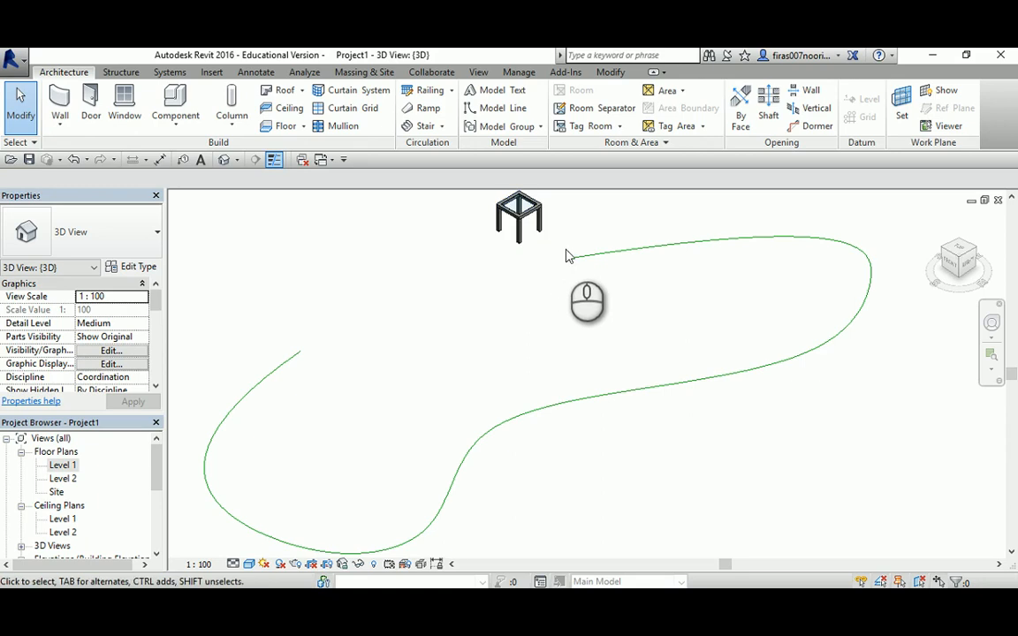
{"action": "mouse_move", "coordinate": [314, 346]}
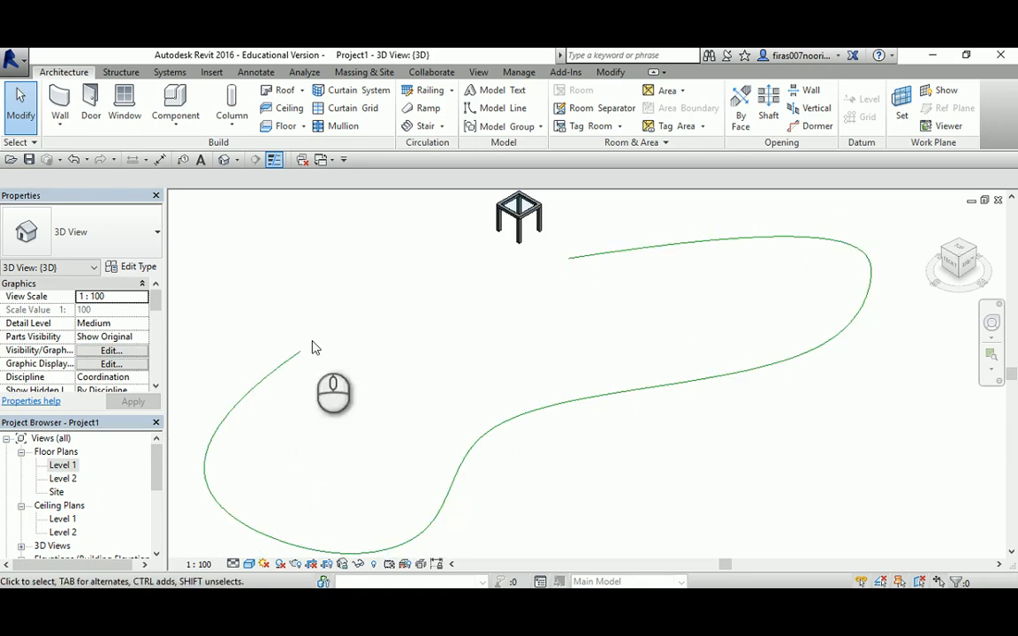
Step: Try a radial array of the parametric table in Revit, then abandon the array operation
{"action": "left_click", "coordinate": [520, 216]}
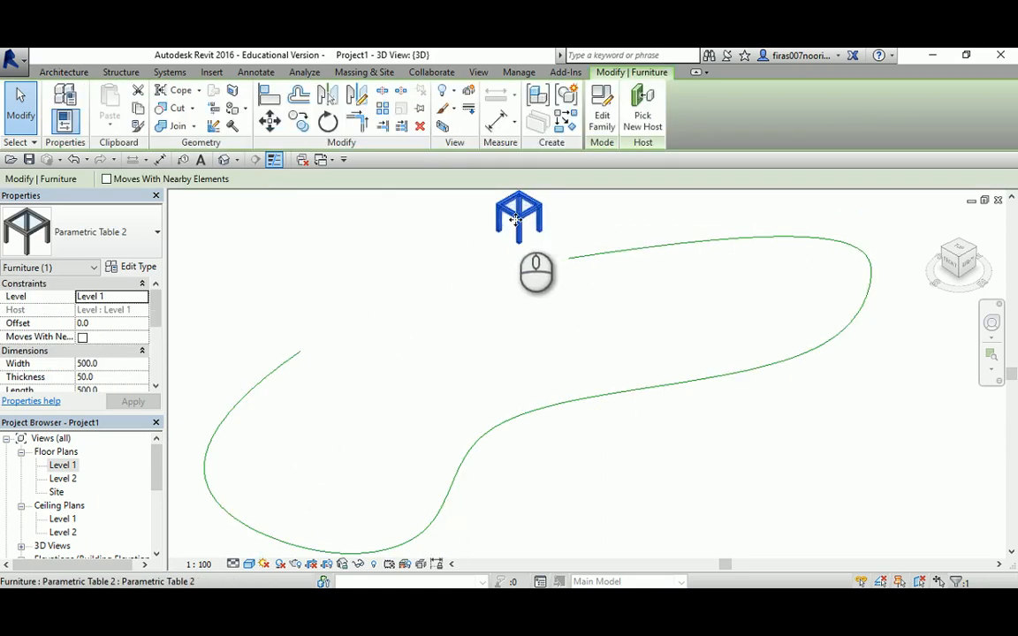
{"action": "mouse_move", "coordinate": [382, 108]}
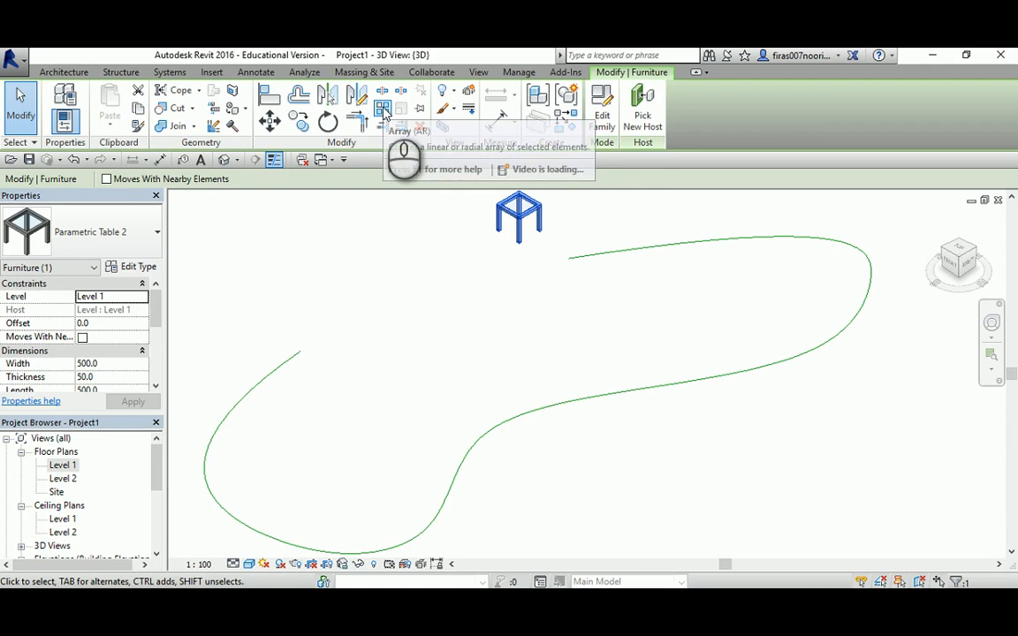
{"action": "left_click", "coordinate": [385, 106]}
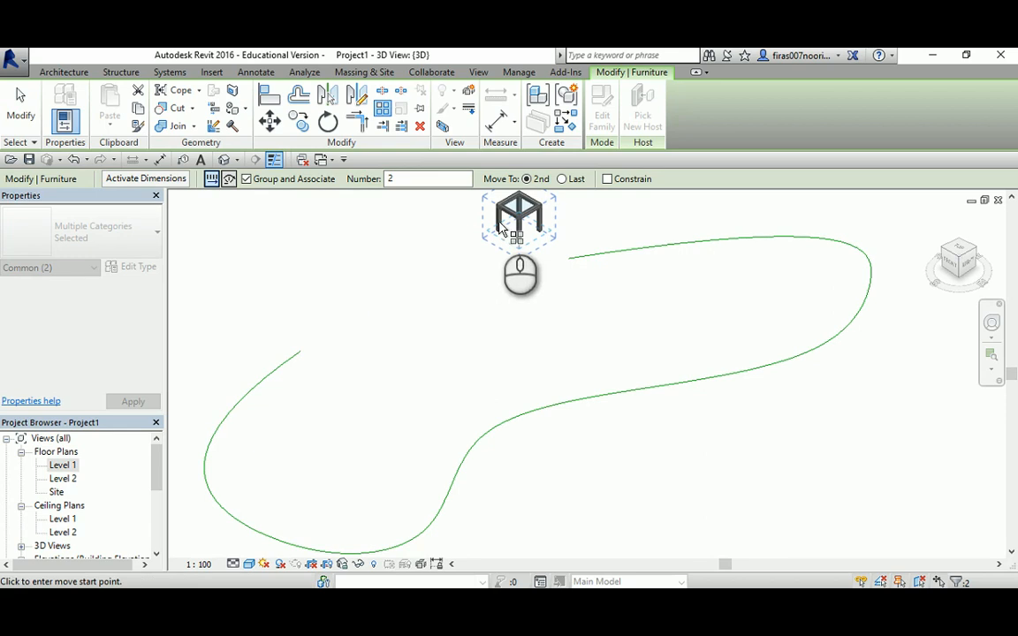
{"action": "left_click", "coordinate": [234, 179]}
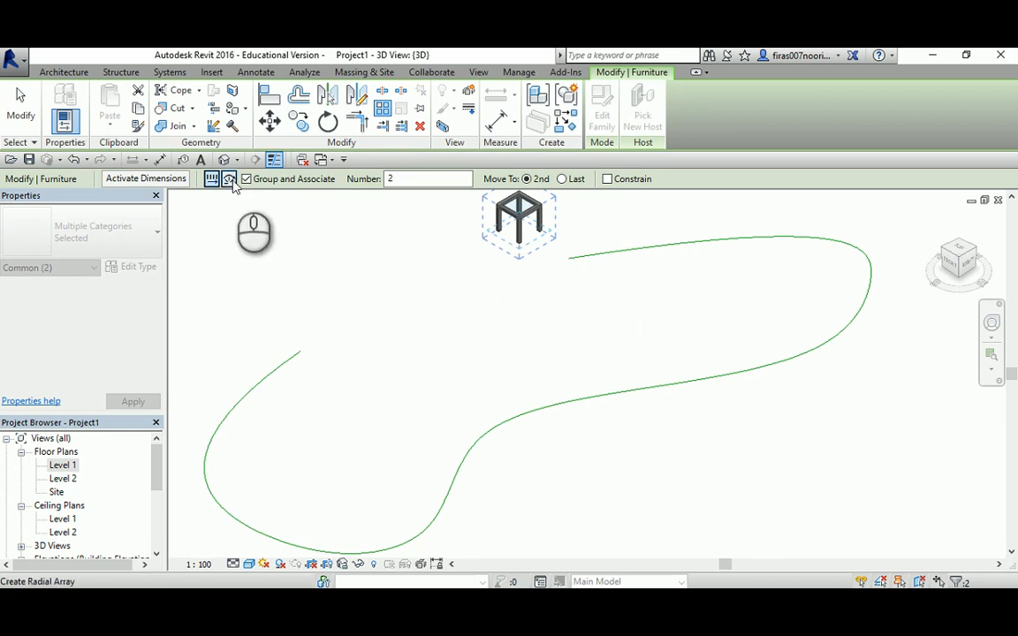
{"action": "mouse_move", "coordinate": [231, 179]}
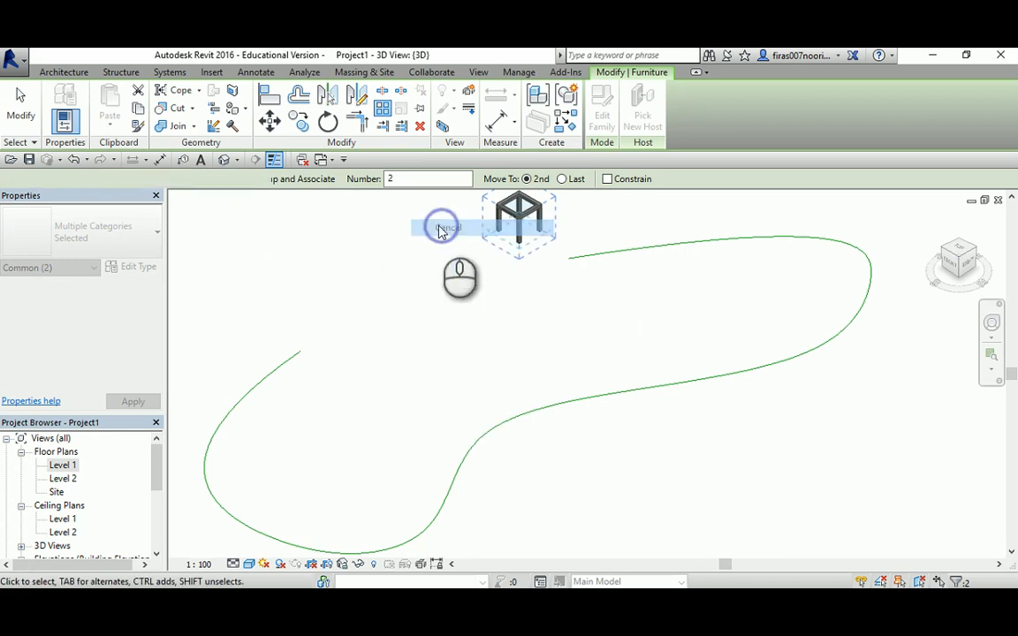
{"action": "left_click", "coordinate": [446, 228]}
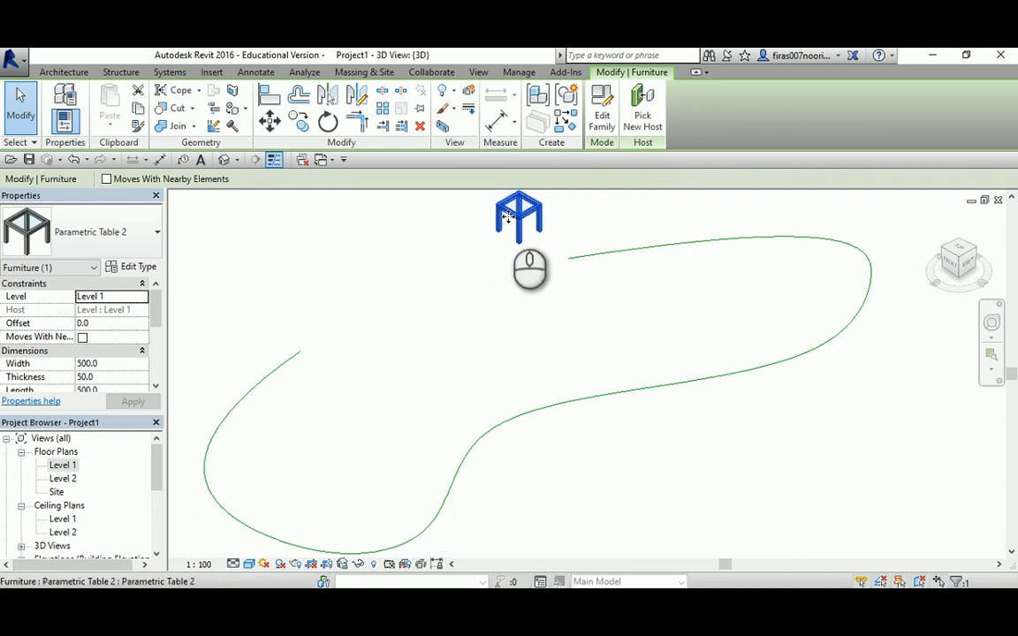
{"action": "mouse_move", "coordinate": [774, 292]}
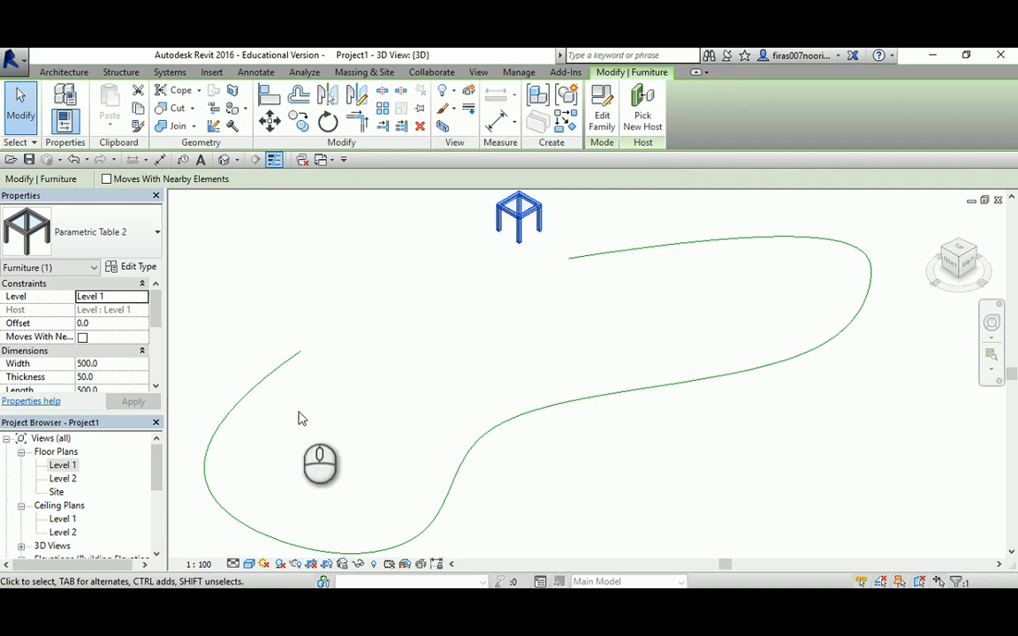
{"action": "mouse_move", "coordinate": [495, 283]}
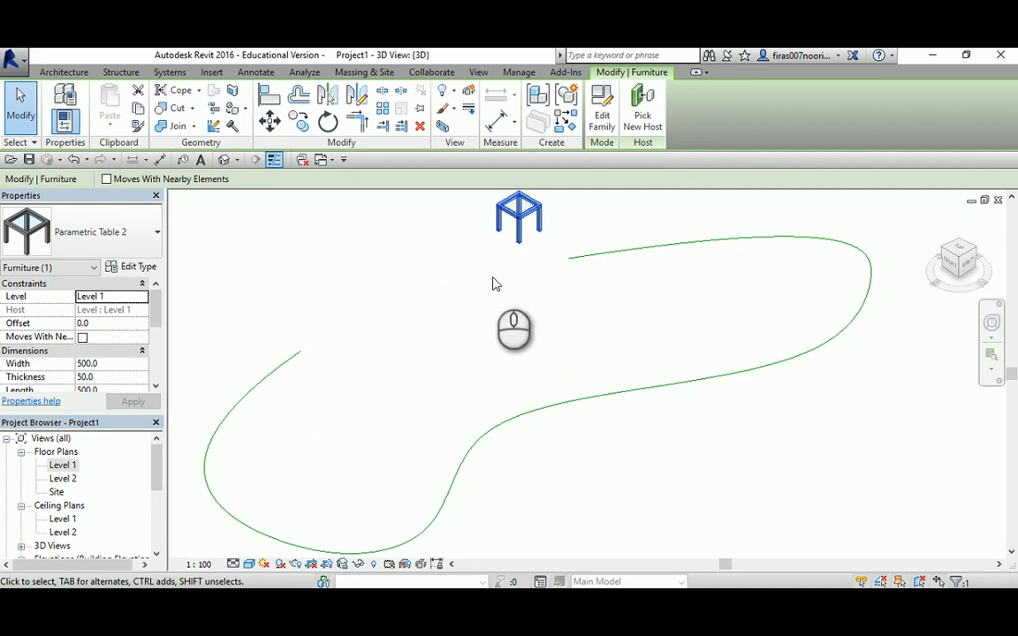
{"action": "mouse_move", "coordinate": [110, 447]}
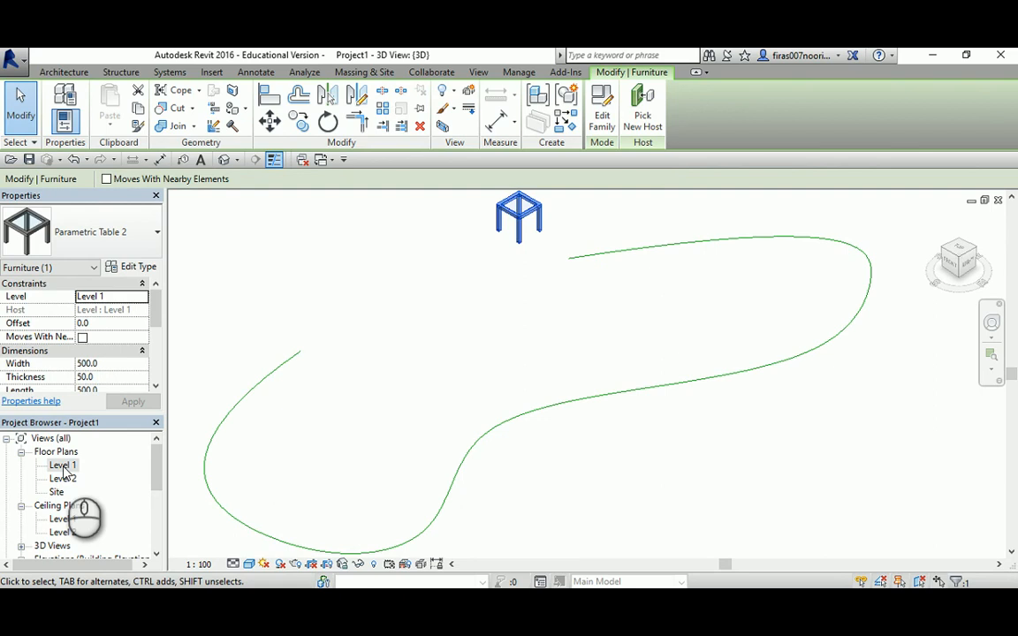
Step: From the Level 1 plan with Dynamo open, search the node library for Select Model Element
{"action": "double_click", "coordinate": [60, 465]}
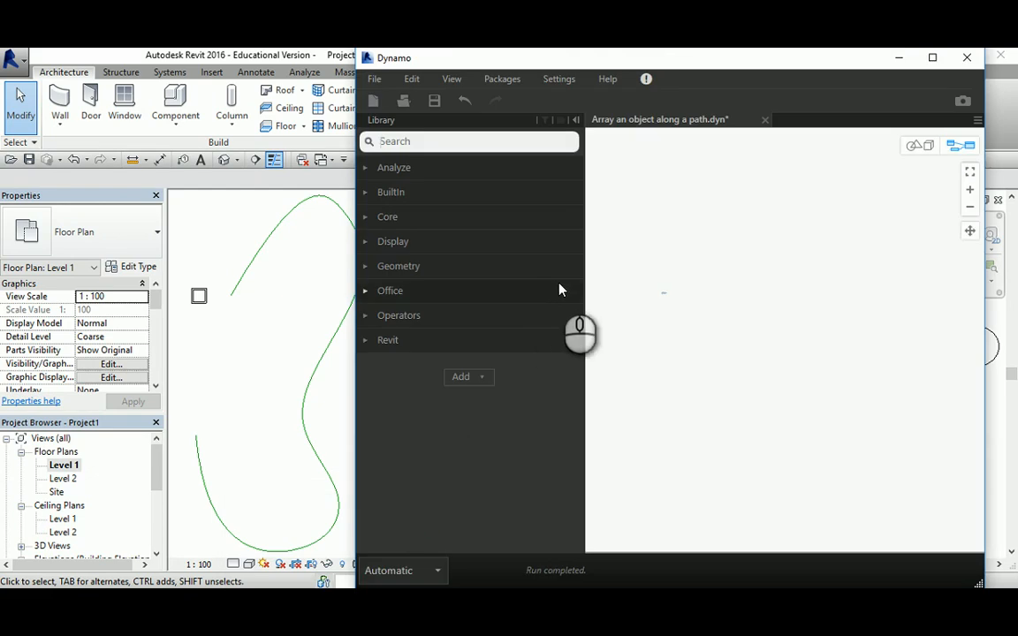
{"action": "left_click", "coordinate": [396, 141]}
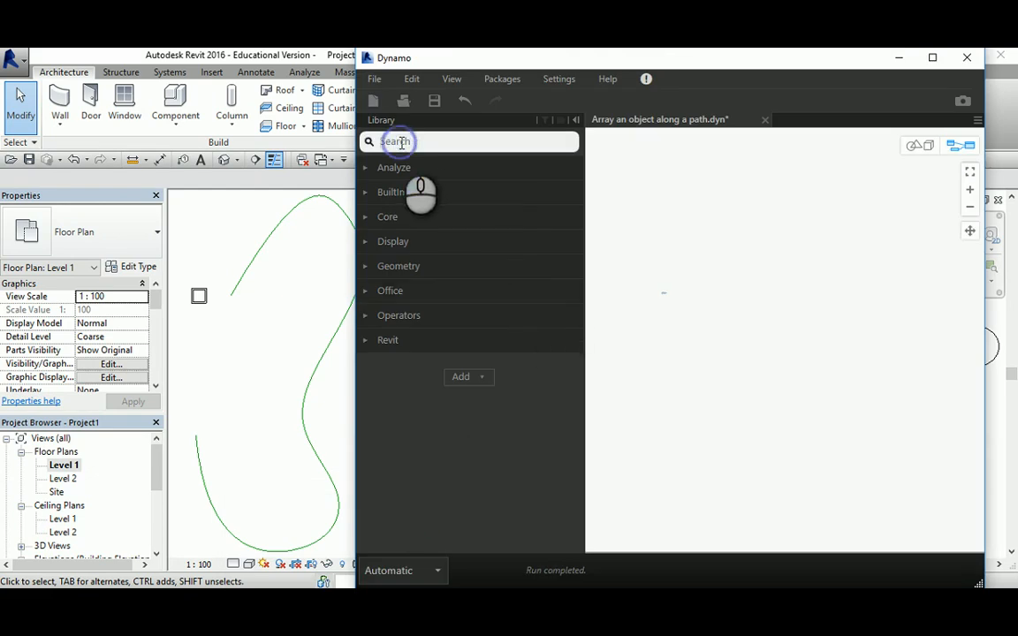
{"action": "type", "text": "Slect"}
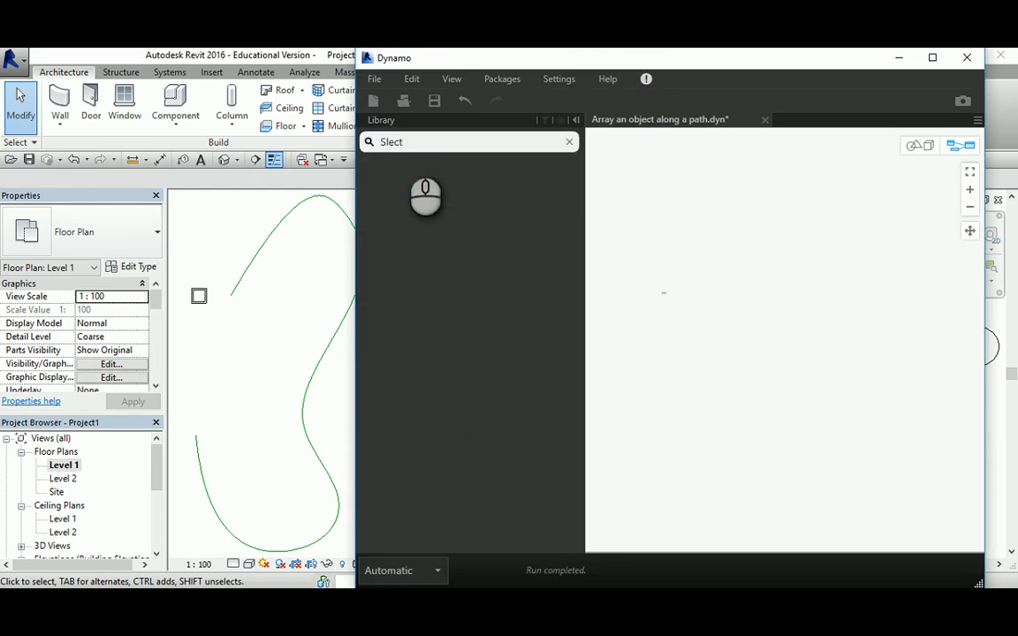
{"action": "type", "text": "Model Element"}
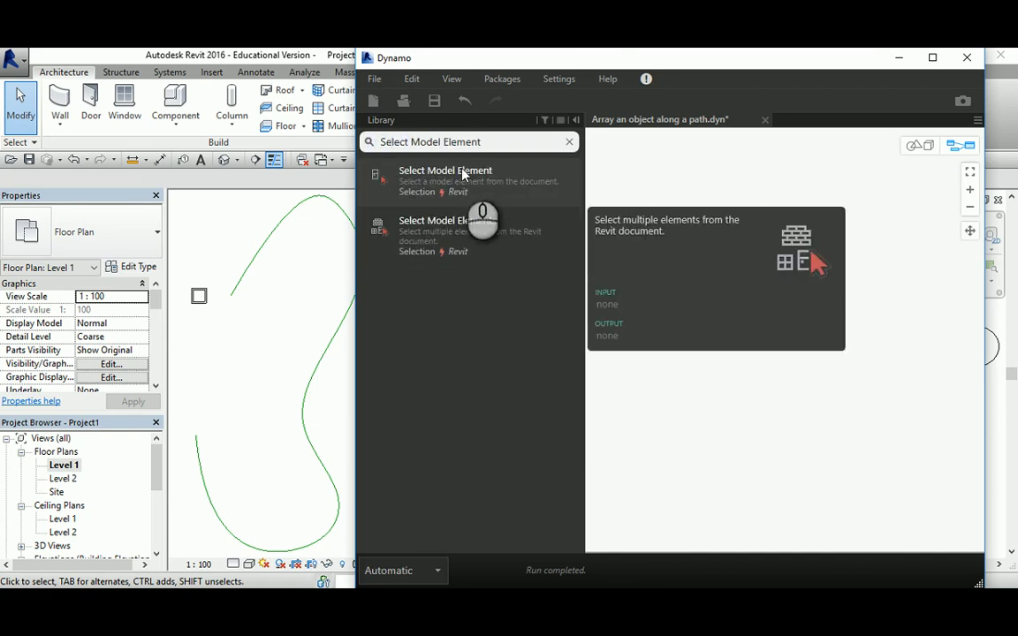
Step: Place a Select Model Element node and pick the curved model line in Revit
{"action": "left_click", "coordinate": [445, 170]}
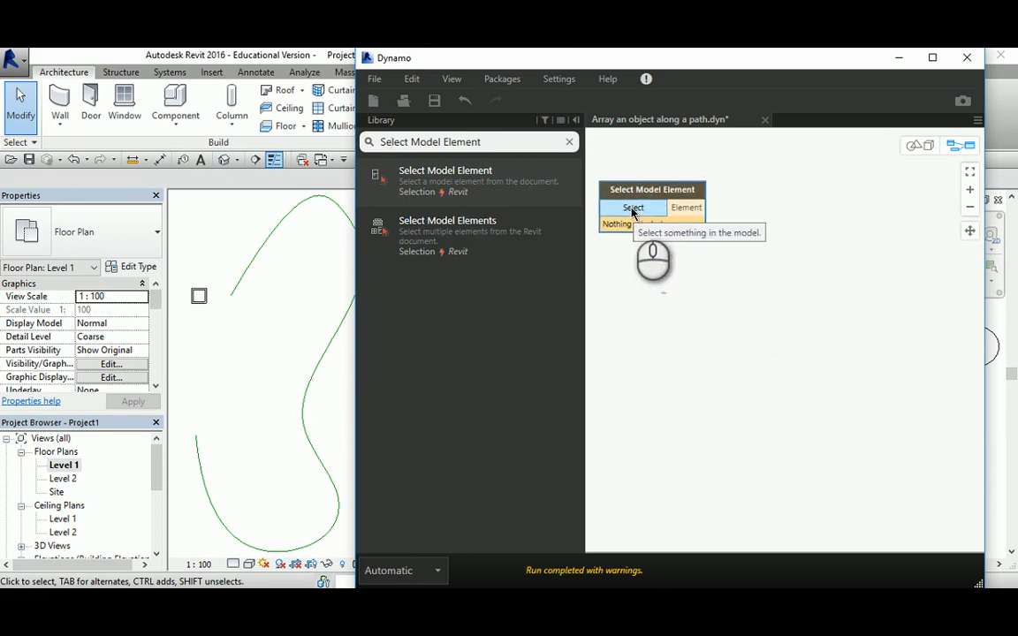
{"action": "left_click", "coordinate": [633, 207]}
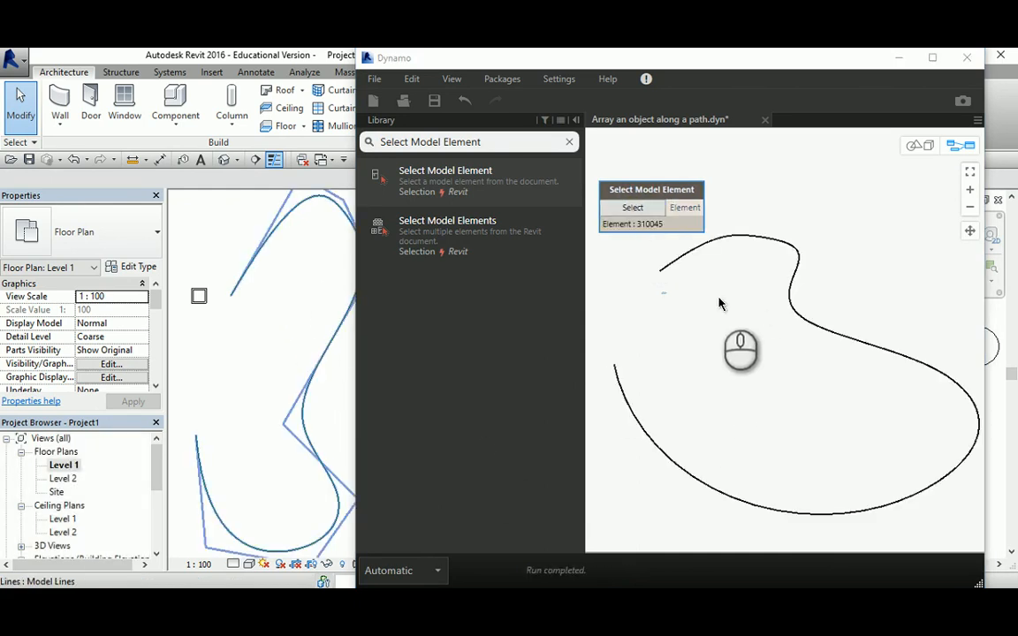
{"action": "mouse_move", "coordinate": [744, 318]}
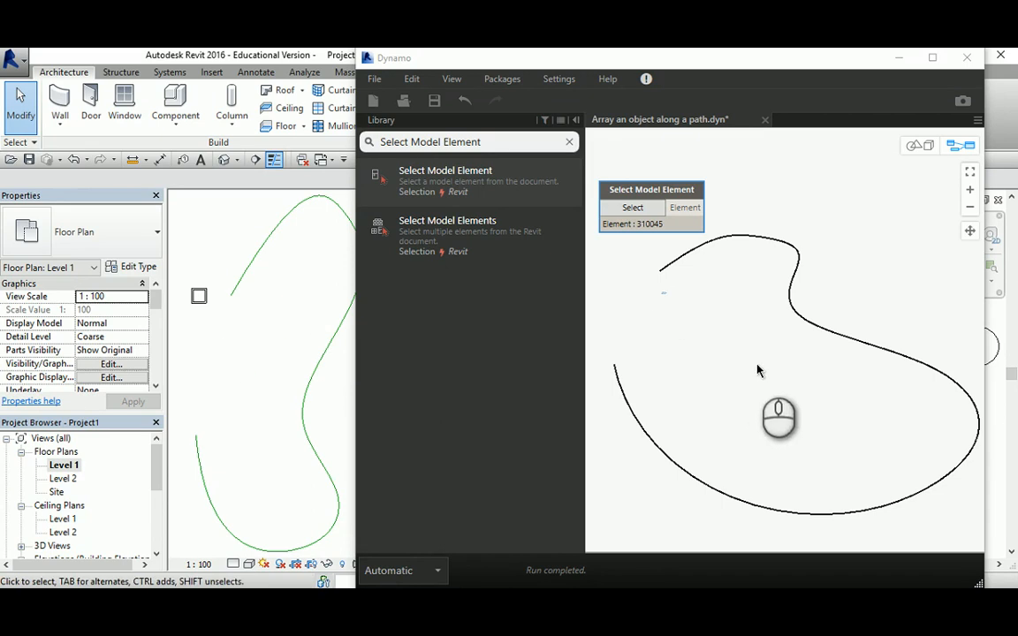
{"action": "mouse_move", "coordinate": [761, 287]}
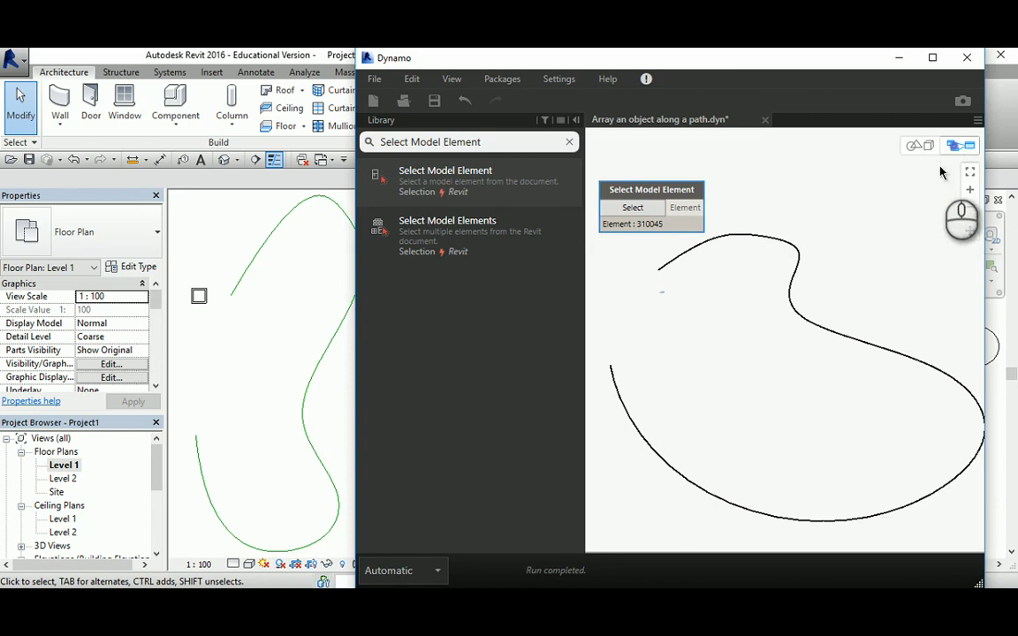
{"action": "mouse_move", "coordinate": [962, 145]}
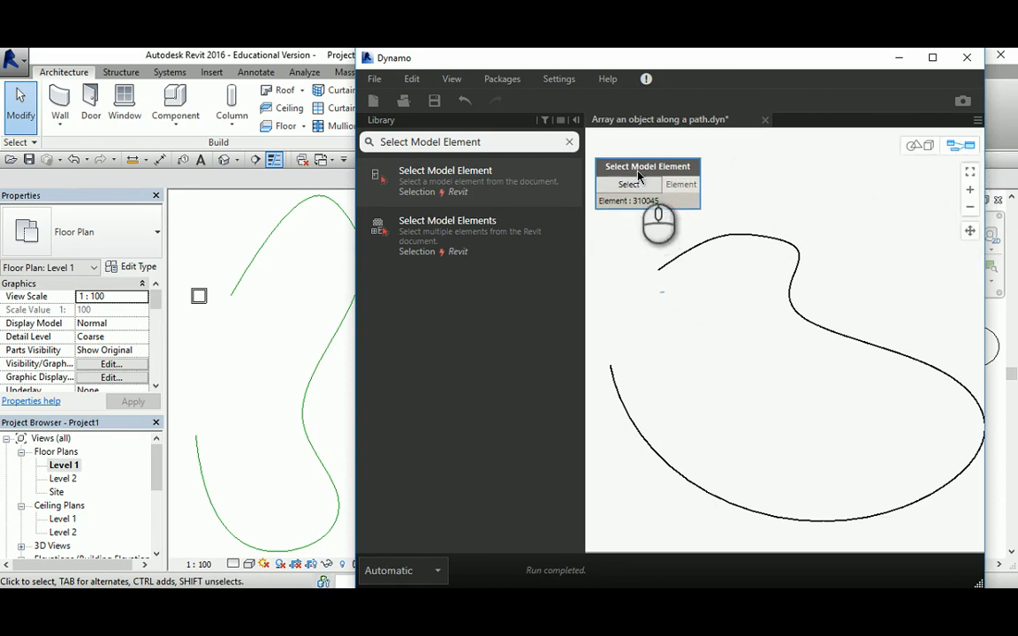
{"action": "mouse_move", "coordinate": [640, 234]}
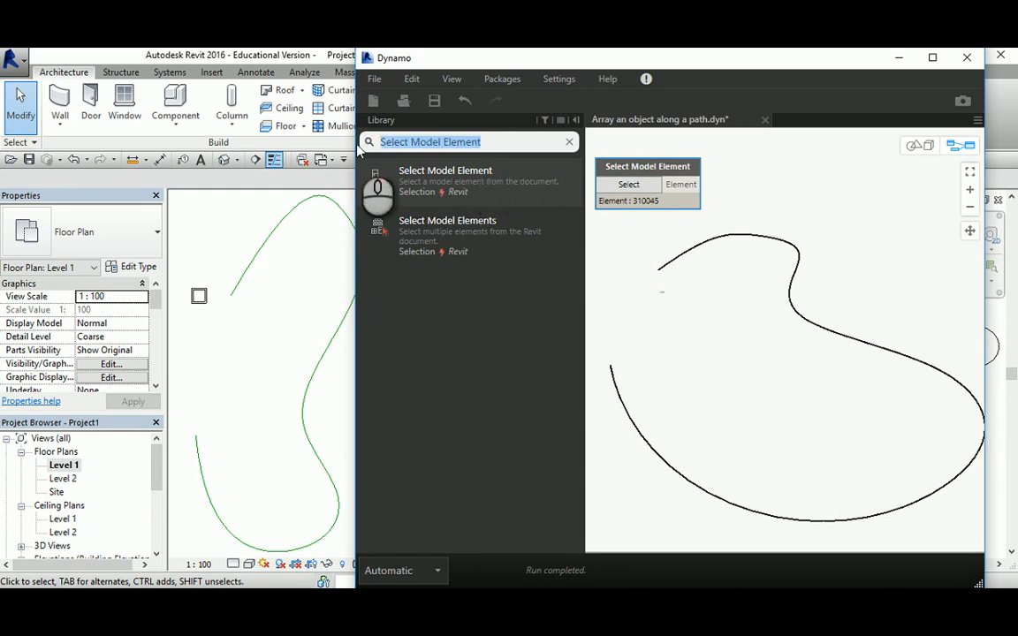
Step: Chain CurveElement.Curve and Curve.PointsAtEqualSegmentLength nodes after the selected element
{"action": "type", "text": "Curve Element"}
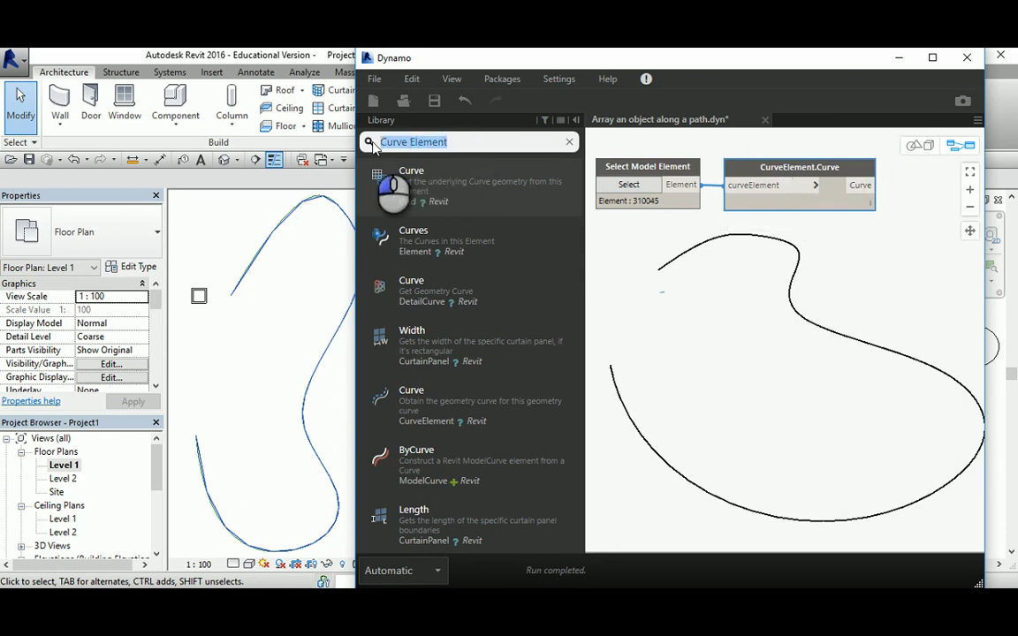
{"action": "type", "text": "Divide Curve"}
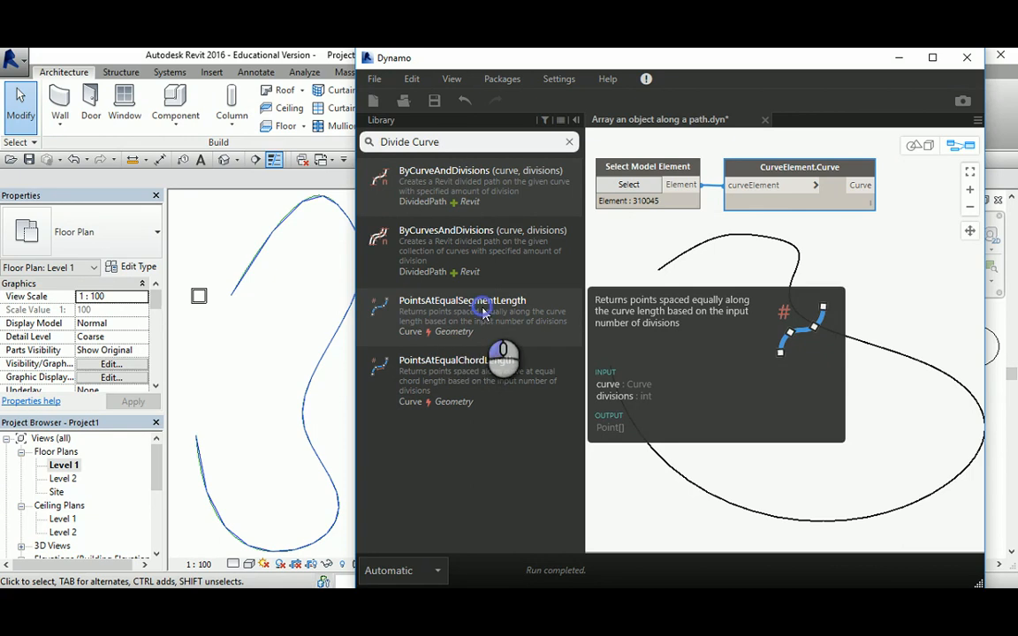
{"action": "left_click", "coordinate": [461, 311]}
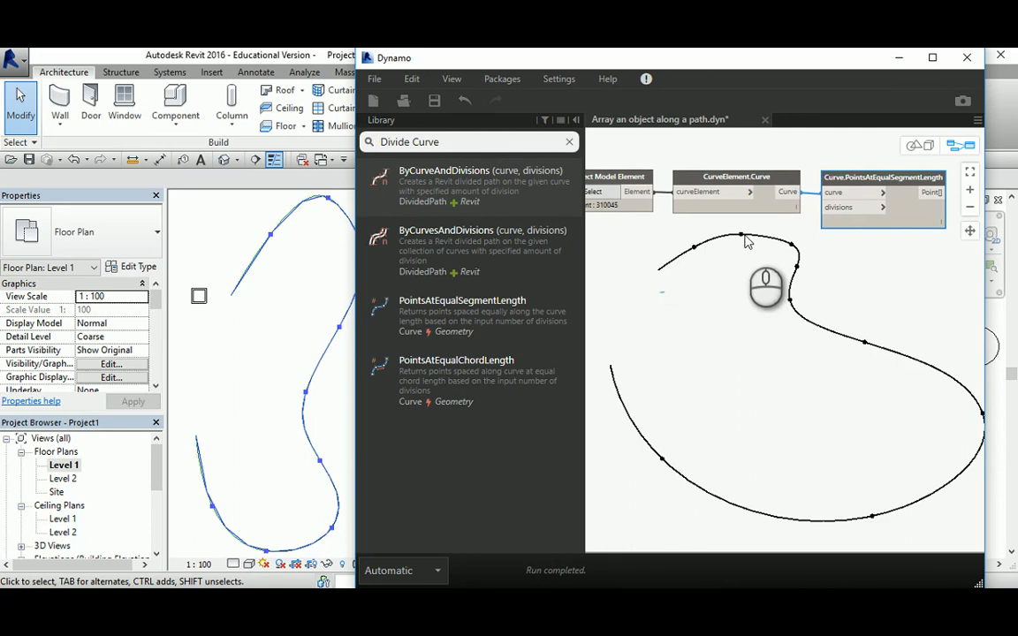
{"action": "mouse_move", "coordinate": [838, 233]}
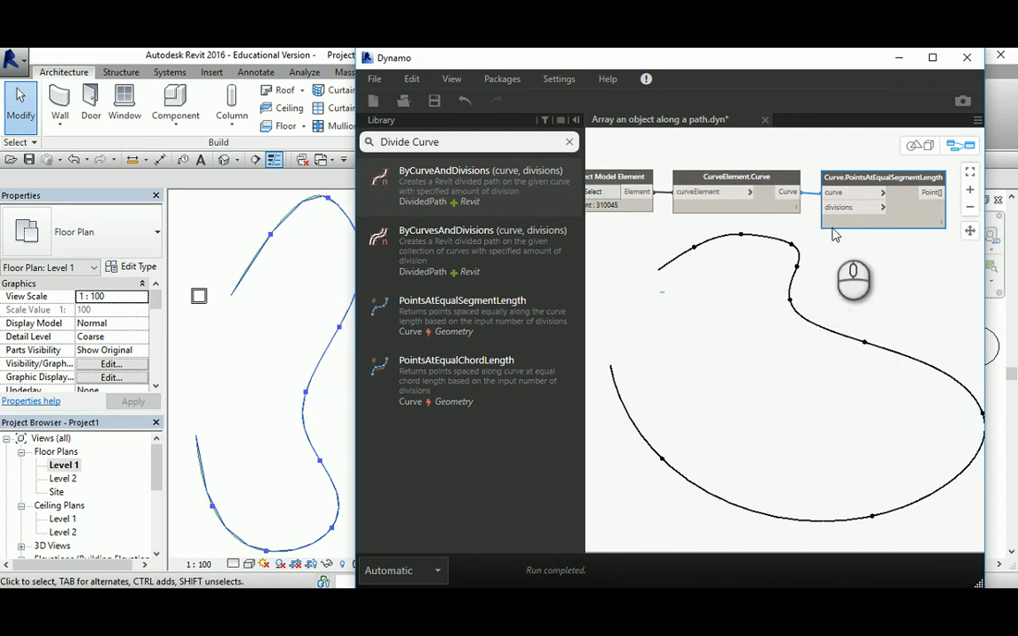
{"action": "mouse_move", "coordinate": [848, 207]}
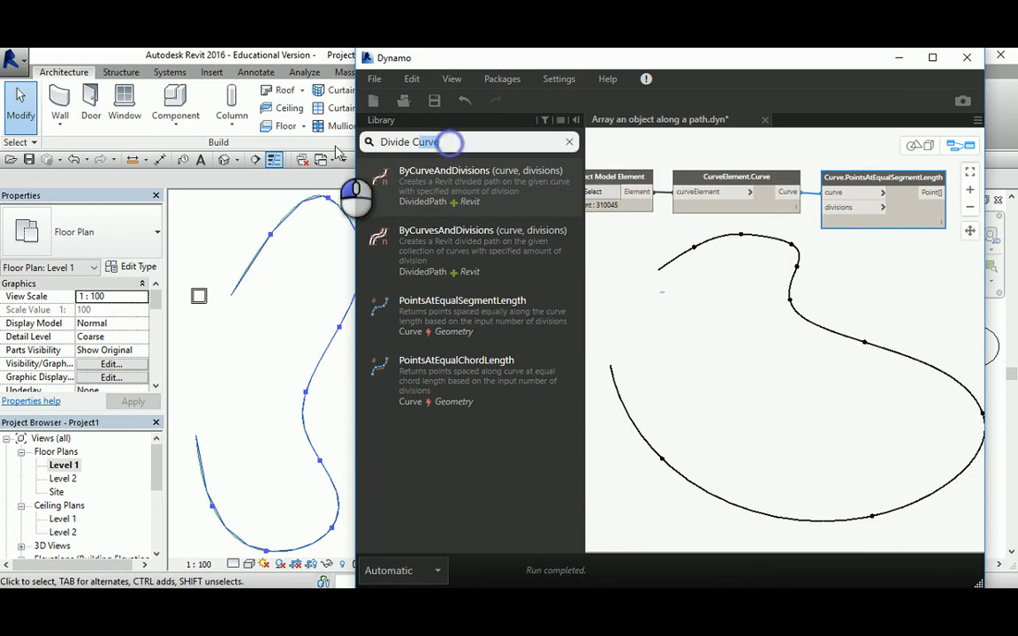
Step: Drive the divisions input with an Integer Slider and adjust the point count along the curve
{"action": "type", "text": "Slider"}
{"action": "type", "text": "20"}
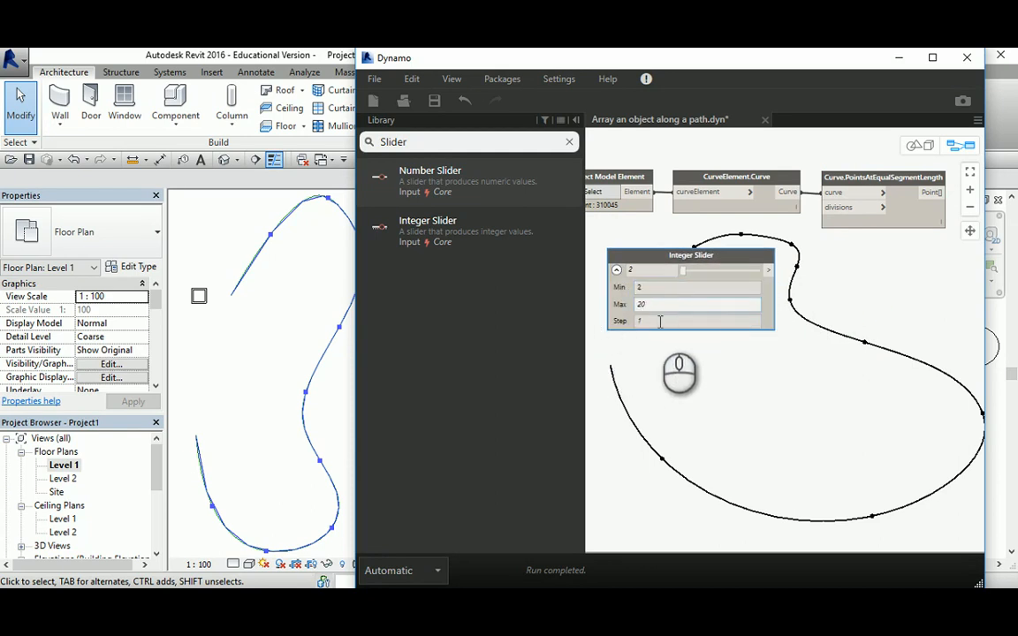
{"action": "mouse_move", "coordinate": [658, 286]}
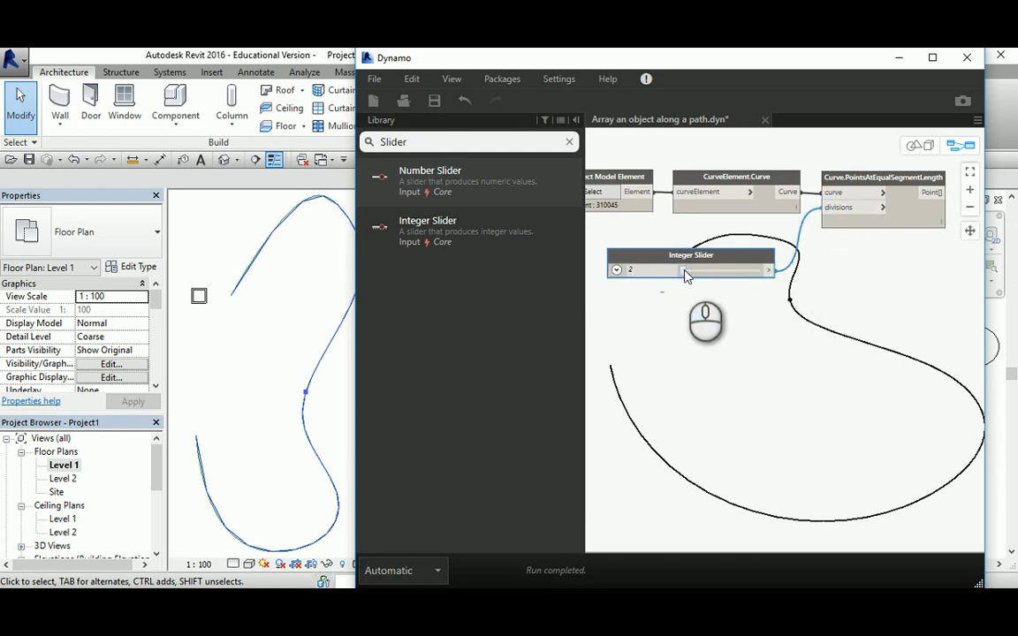
{"action": "left_click_drag", "start_coordinate": [663, 269], "coordinate": [734, 269]}
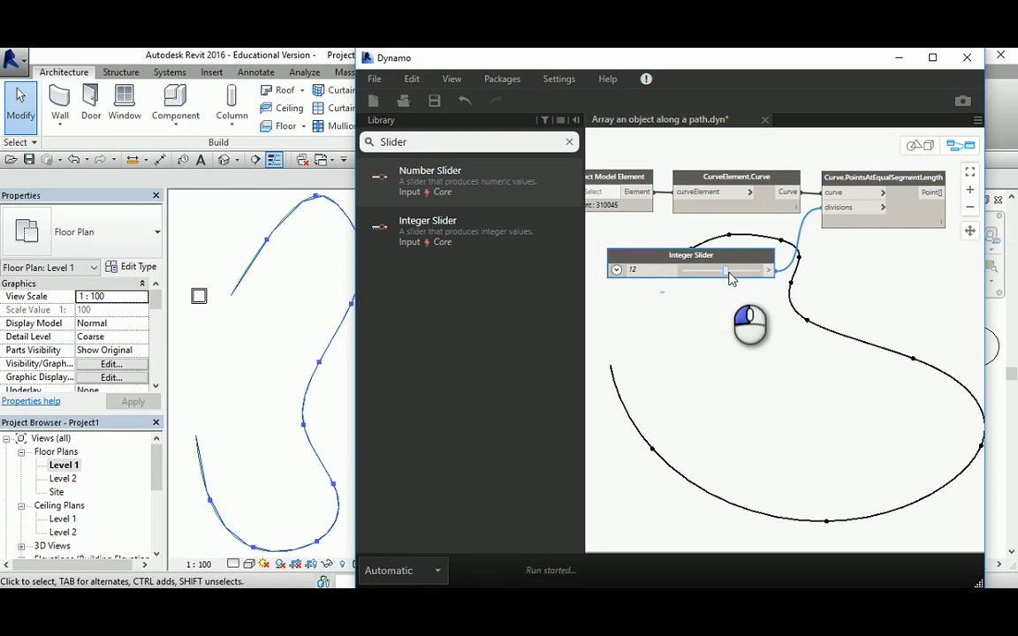
{"action": "left_click_drag", "start_coordinate": [746, 269], "coordinate": [716, 269]}
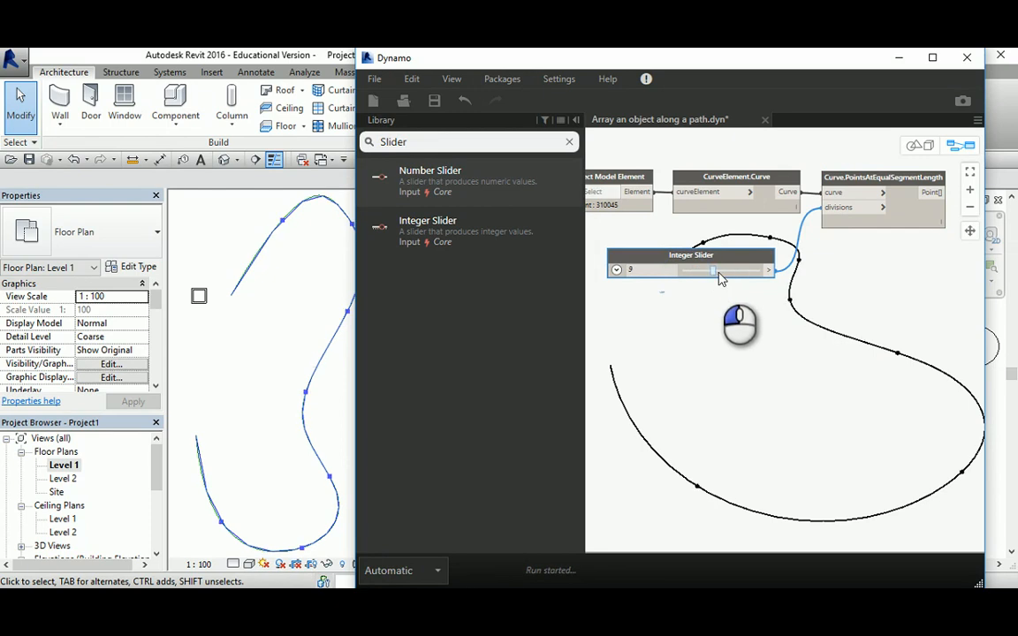
{"action": "left_click_drag", "start_coordinate": [710, 271], "coordinate": [703, 270]}
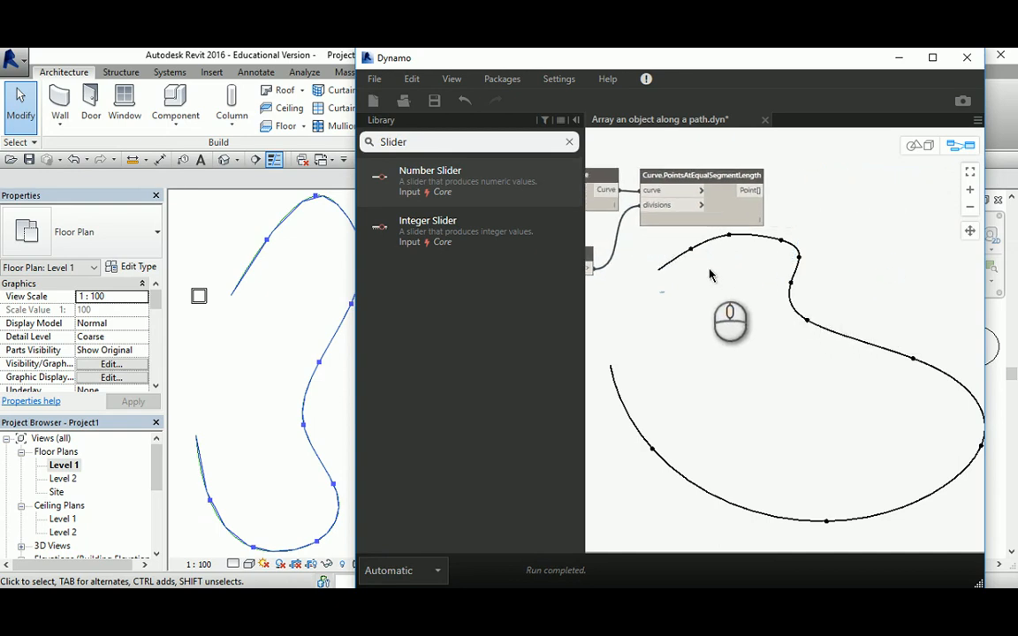
{"action": "mouse_move", "coordinate": [806, 228]}
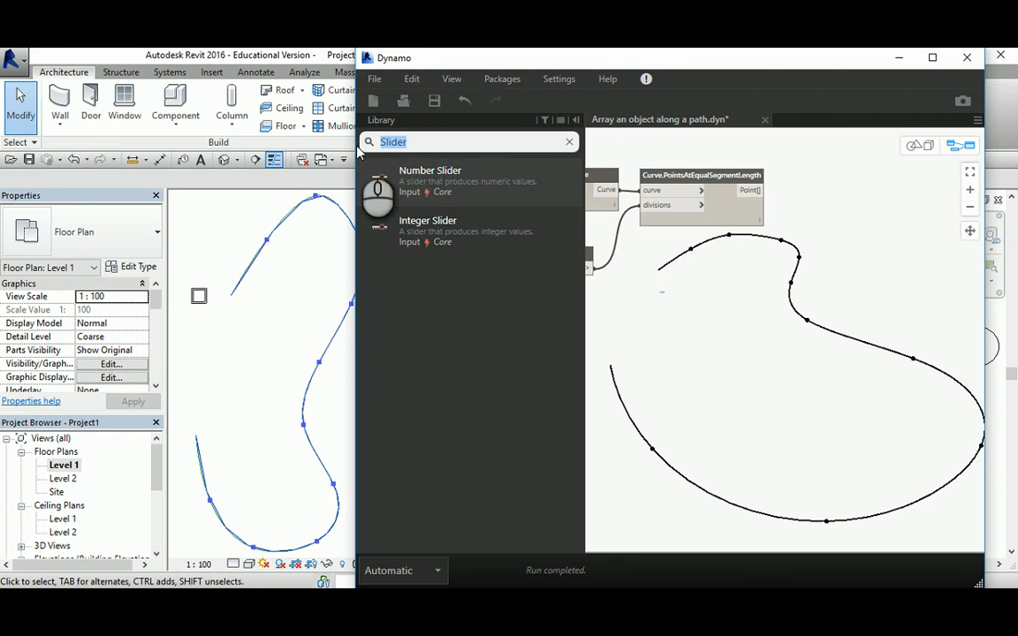
Step: Place a Family Types node set to the Parametric Table 2 family type
{"action": "type", "text": "family"}
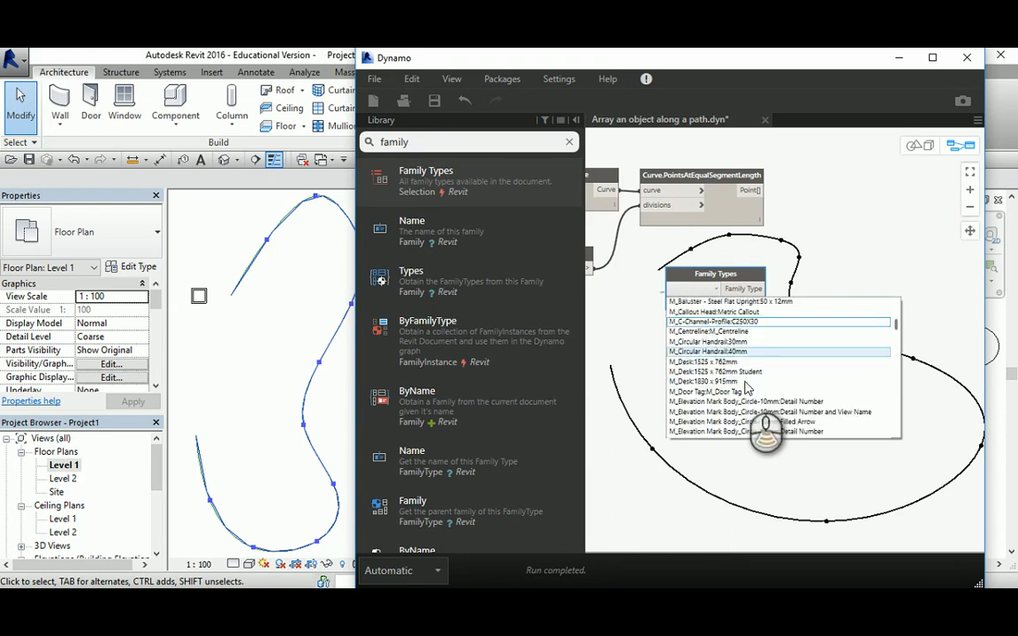
{"action": "scroll", "scroll_direction": "down", "scroll_amount": 3}
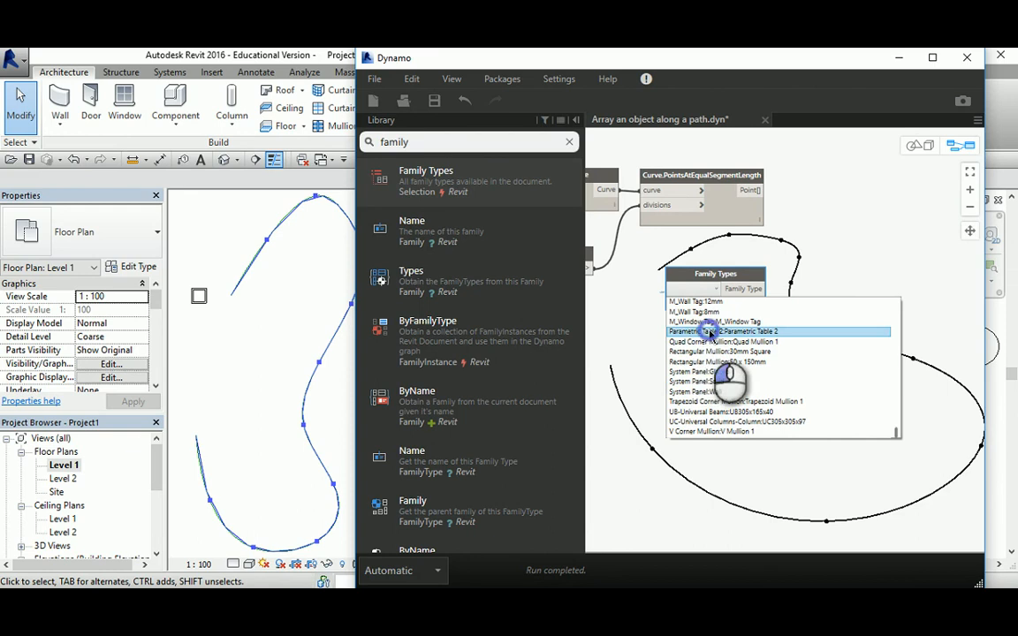
{"action": "left_click", "coordinate": [728, 331]}
{"action": "type", "text": " at point"}
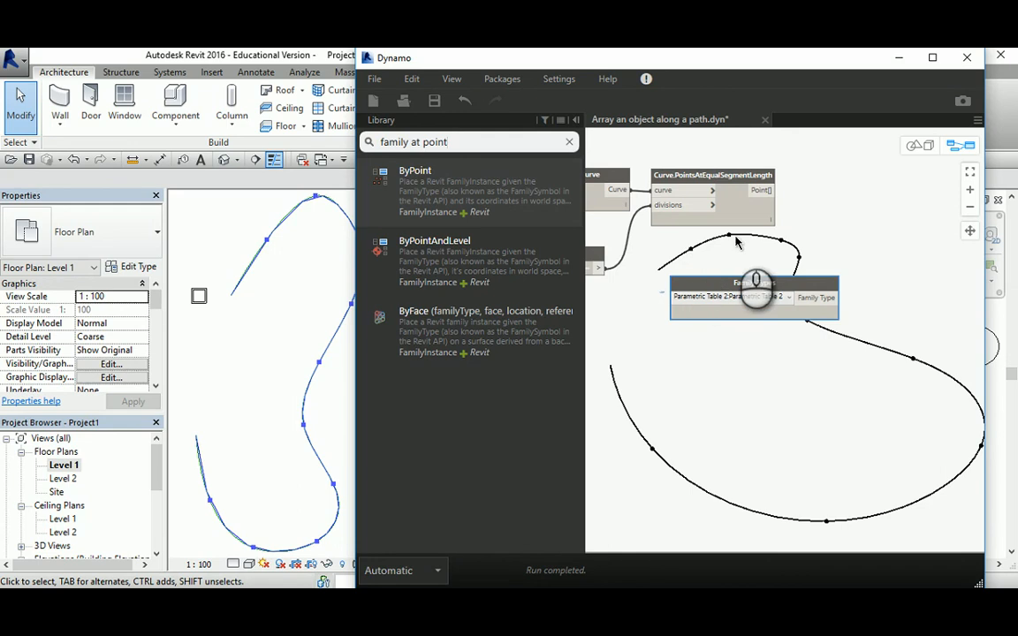
{"action": "mouse_move", "coordinate": [559, 327]}
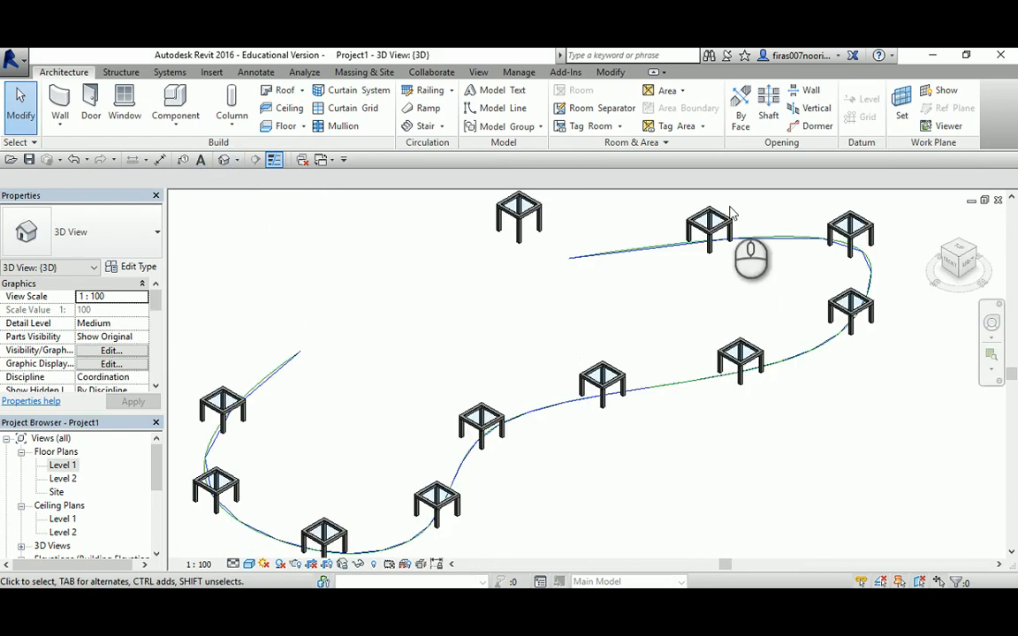
{"action": "mouse_move", "coordinate": [693, 292]}
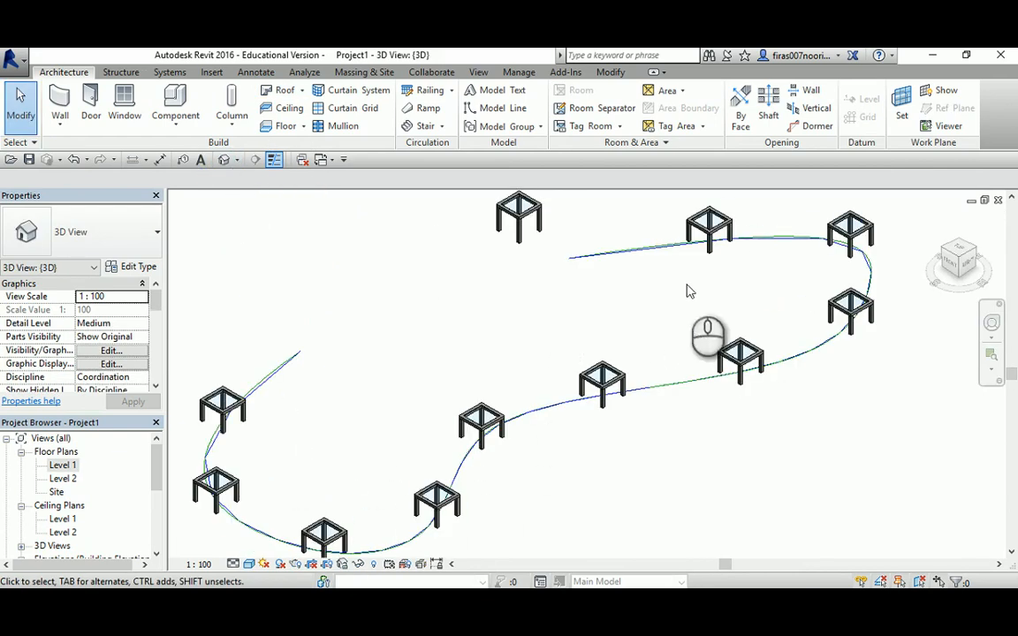
{"action": "mouse_move", "coordinate": [644, 339]}
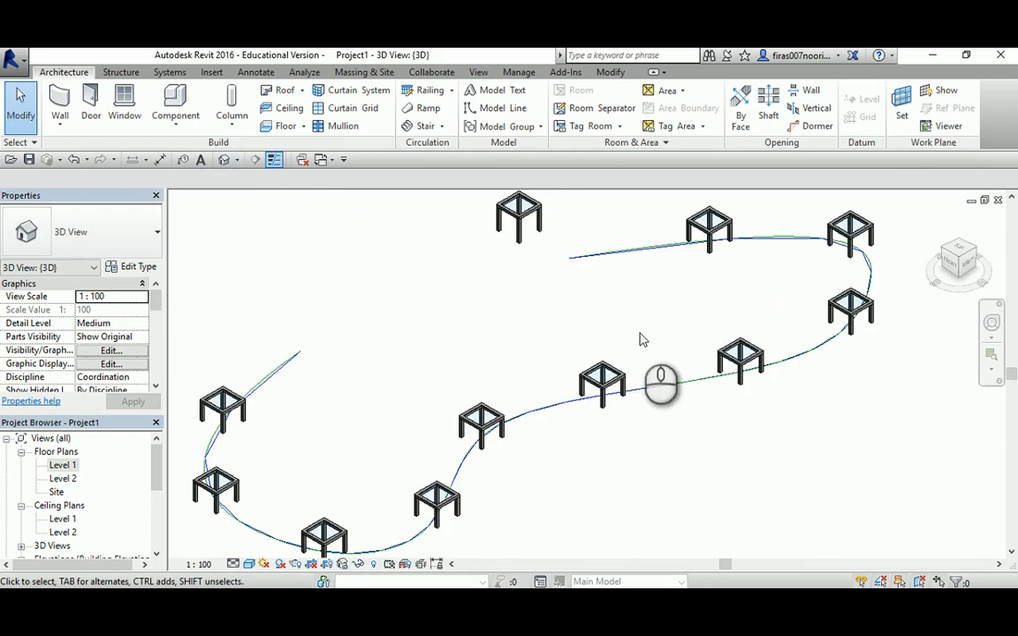
{"action": "mouse_move", "coordinate": [605, 343]}
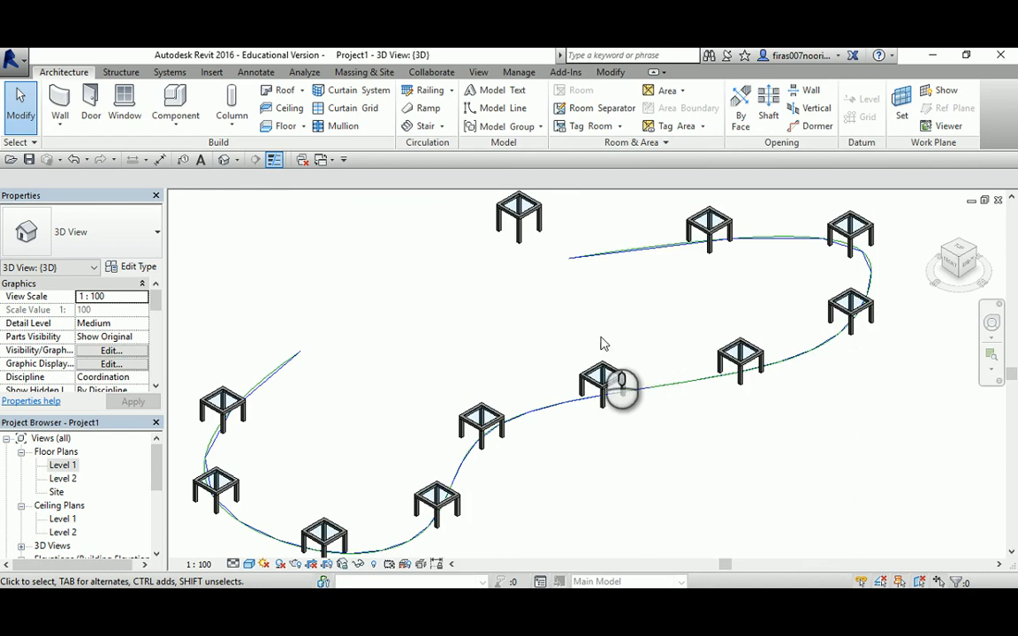